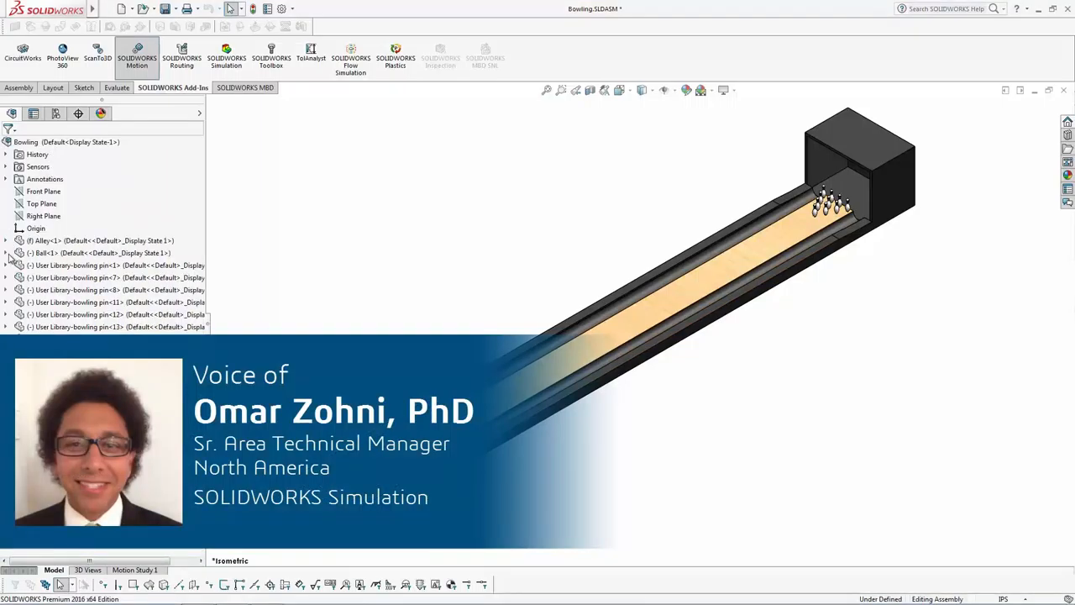
Expand Ball-1's Solid Bodies folder and inspect the split bodies' assigned materials.
left_click(6, 252)
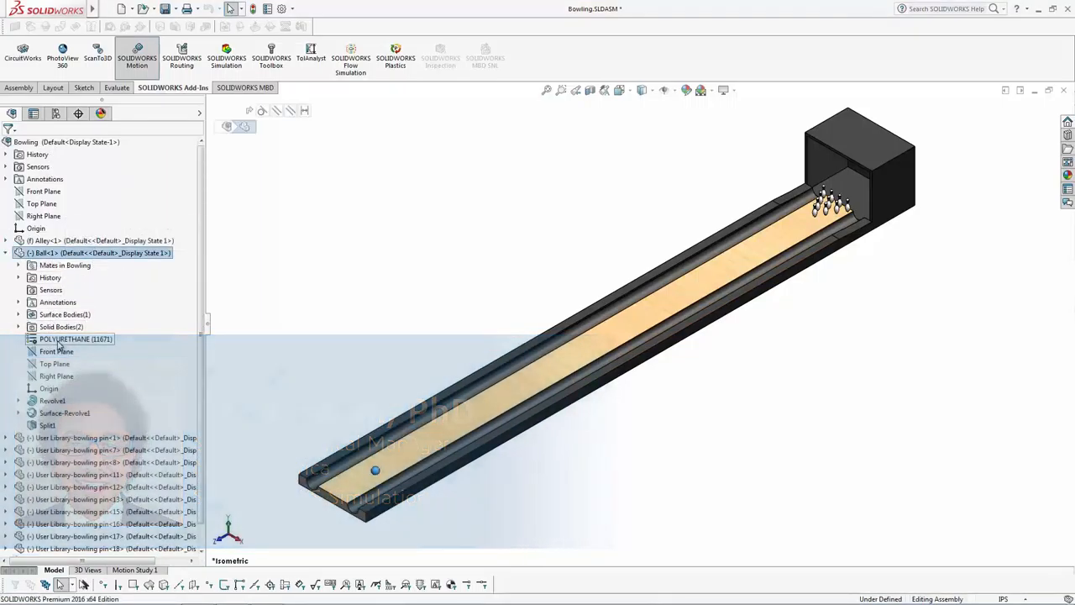
left_click(18, 326)
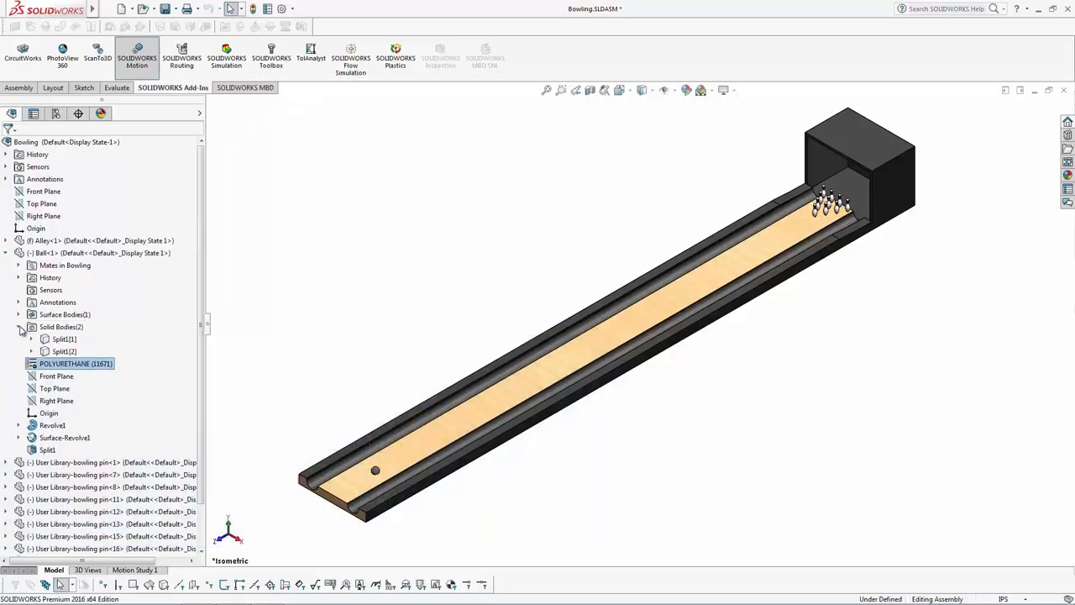
left_click(30, 340)
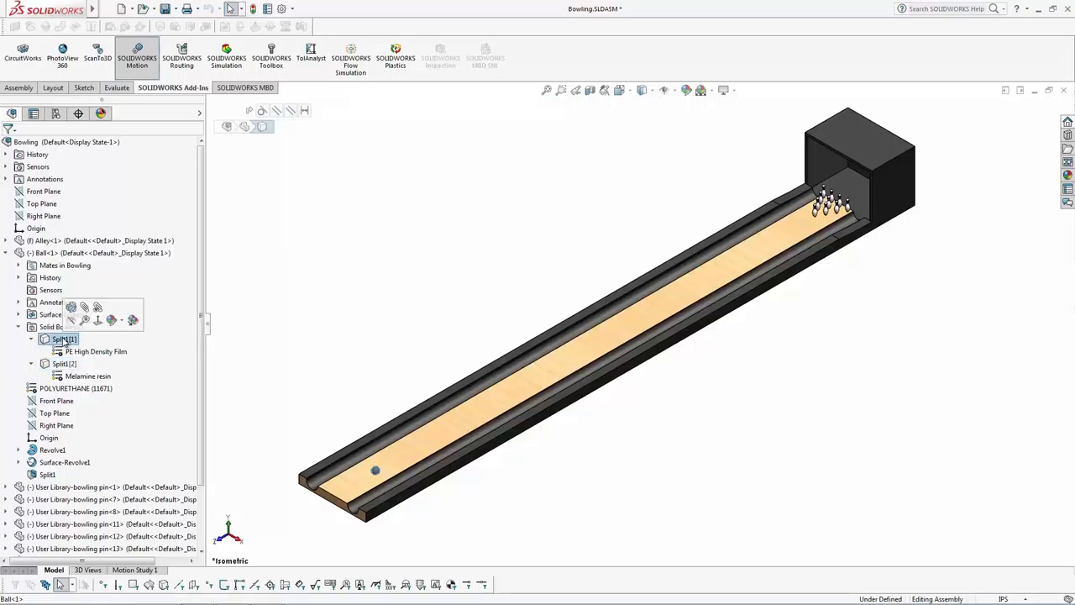
left_click(6, 252)
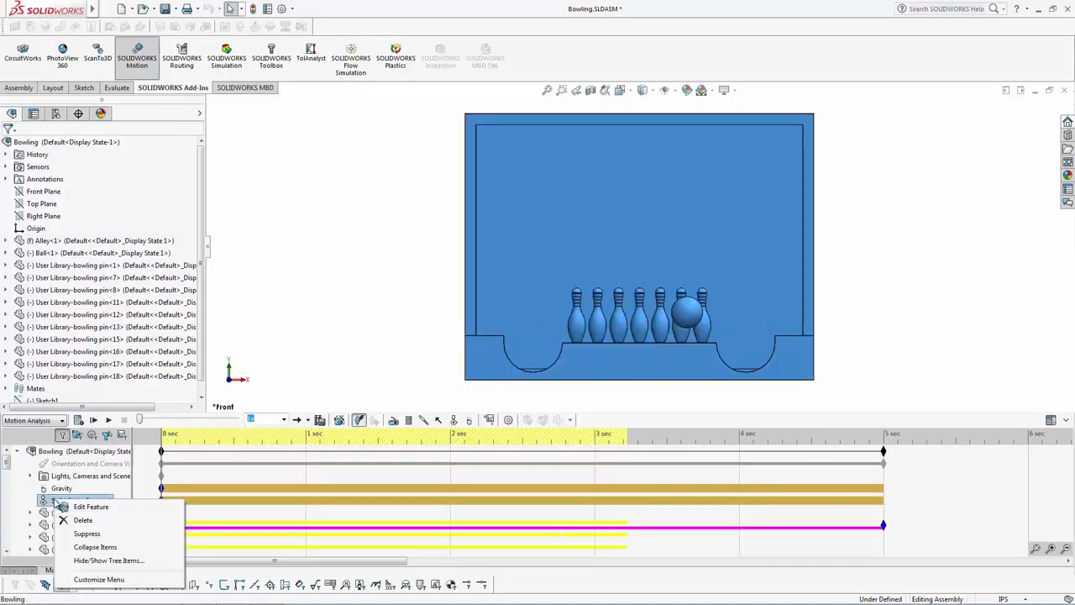
left_click(91, 506)
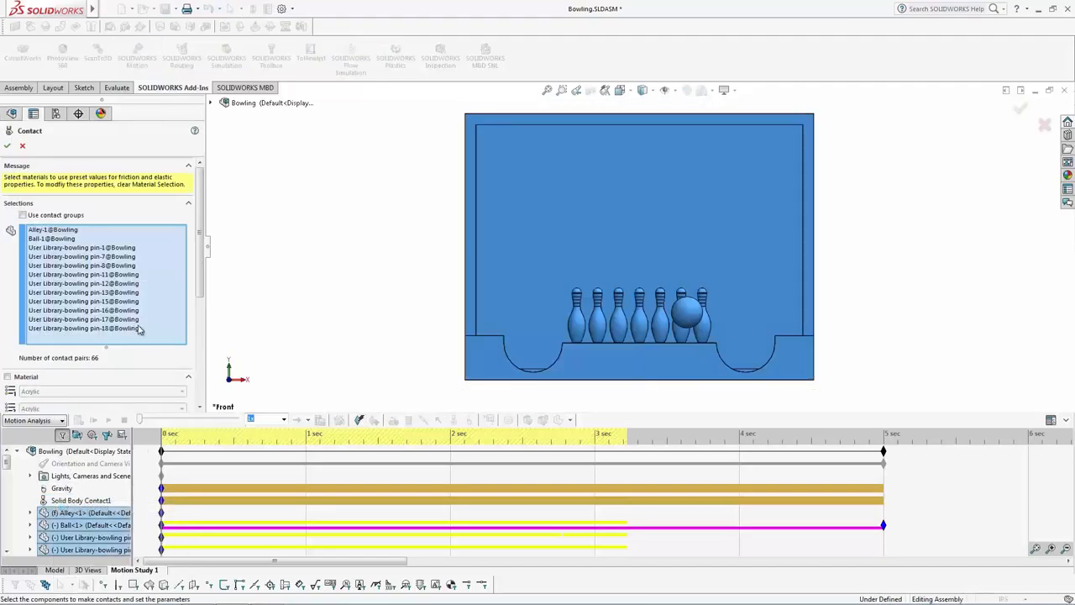
scroll("down", 3)
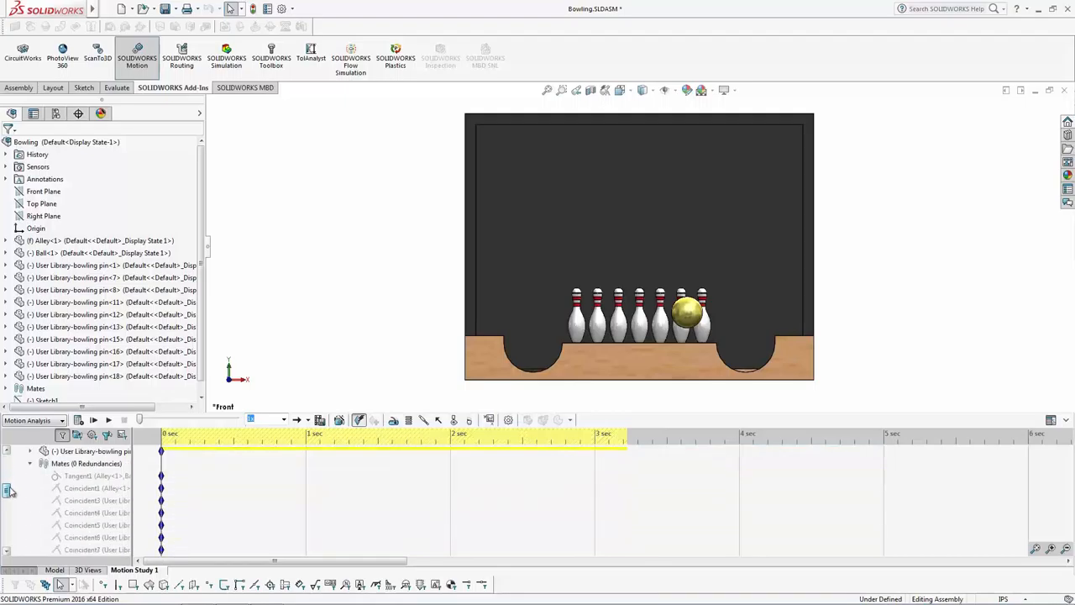
Review Initial Velocity1's linear velocity and angular spin values, then close the settings.
left_click(10, 490)
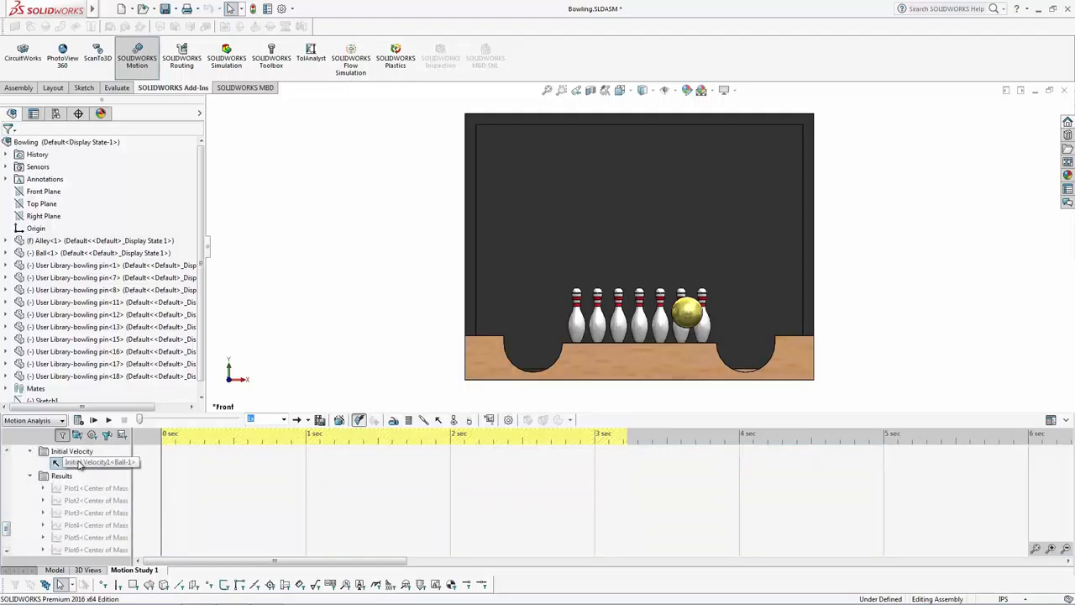
double_click(94, 464)
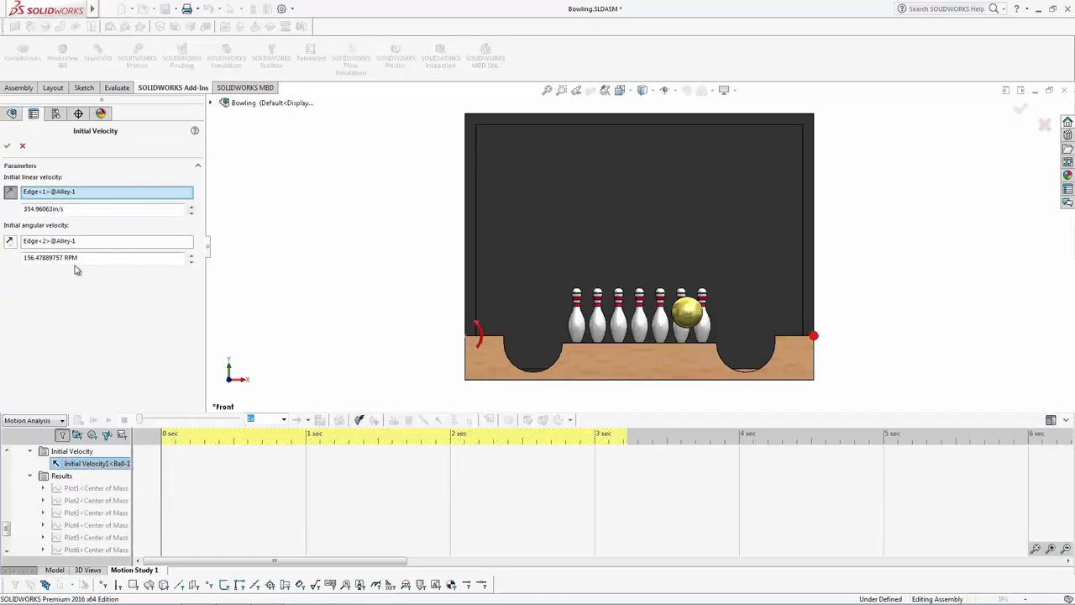
left_click(7, 145)
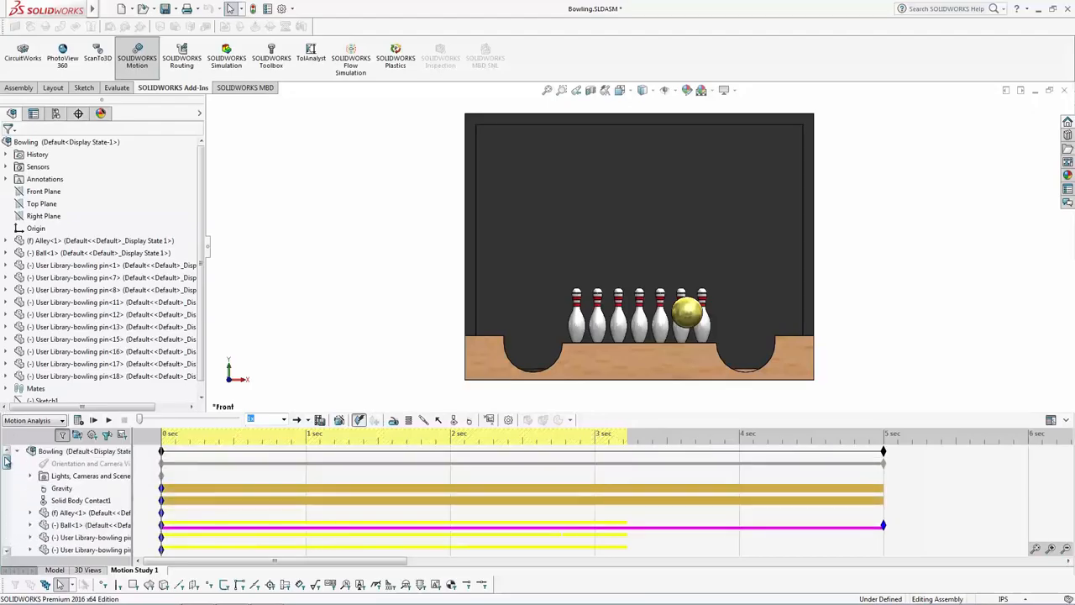
mouse_move(108, 420)
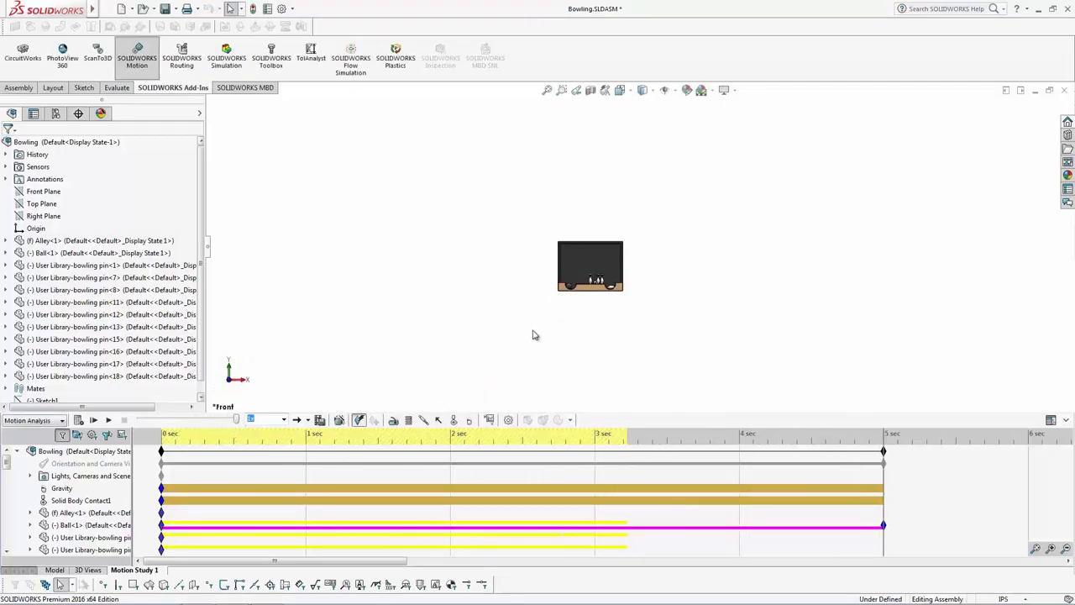
mouse_move(504, 368)
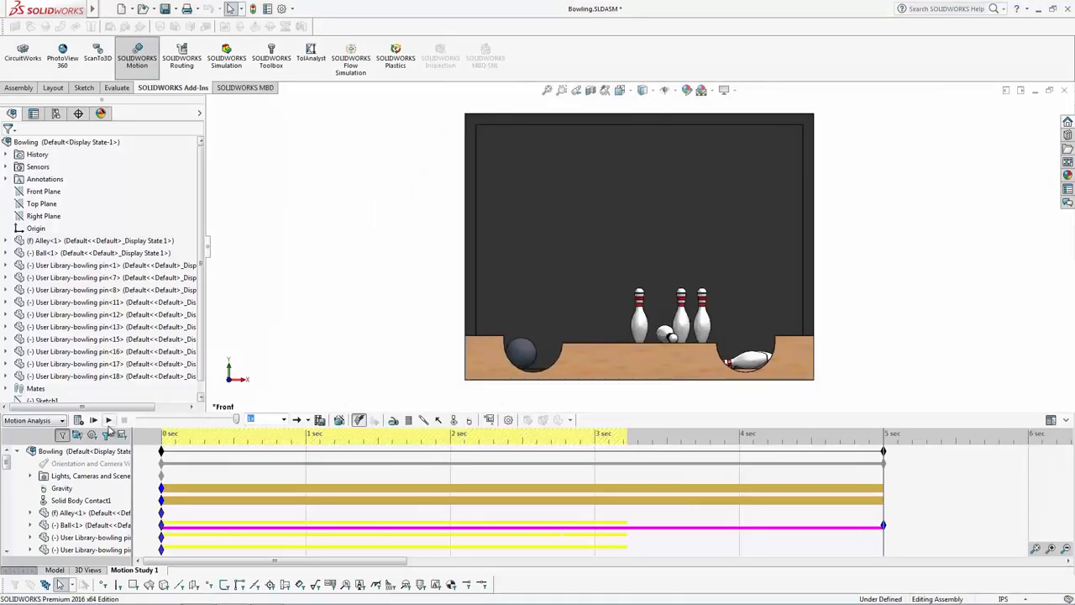
Play back the calculated ball roll, which leaves several pins standing.
left_click(108, 420)
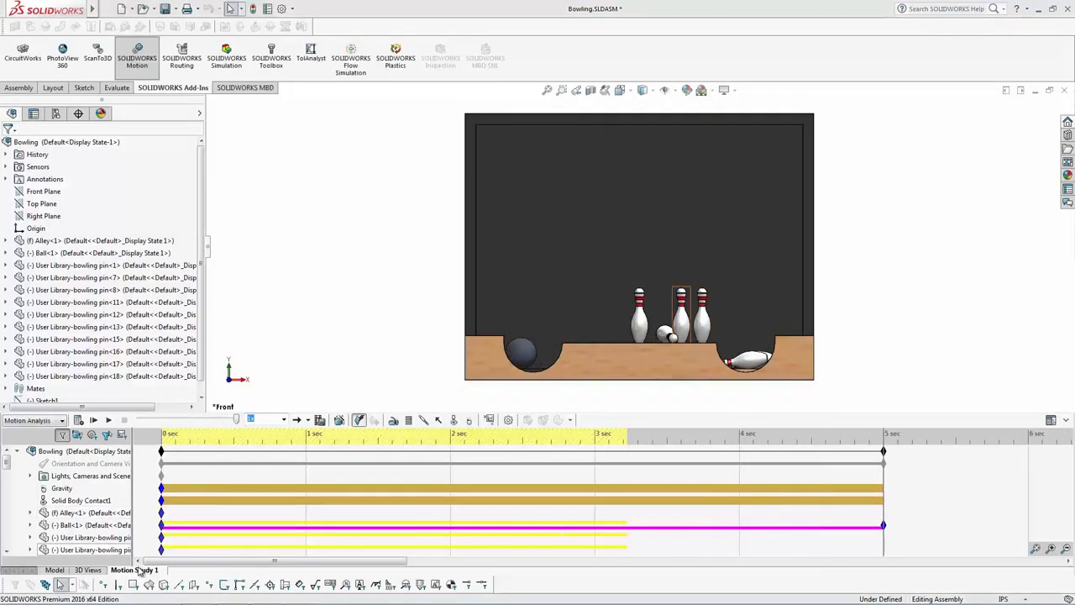
Create a new design study from the Motion Study 1 tab.
right_click(135, 570)
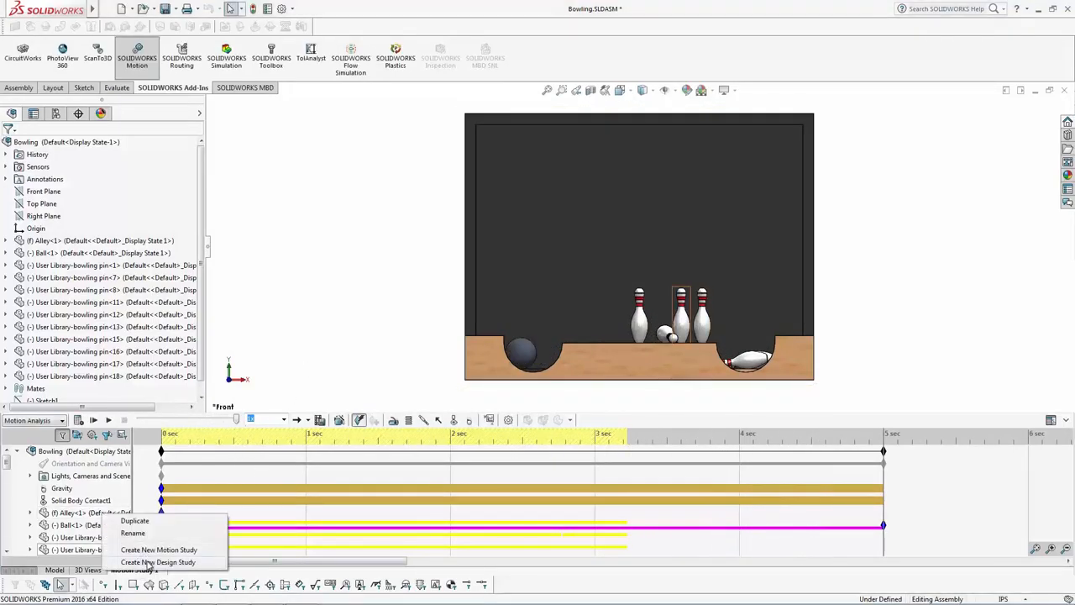
left_click(158, 561)
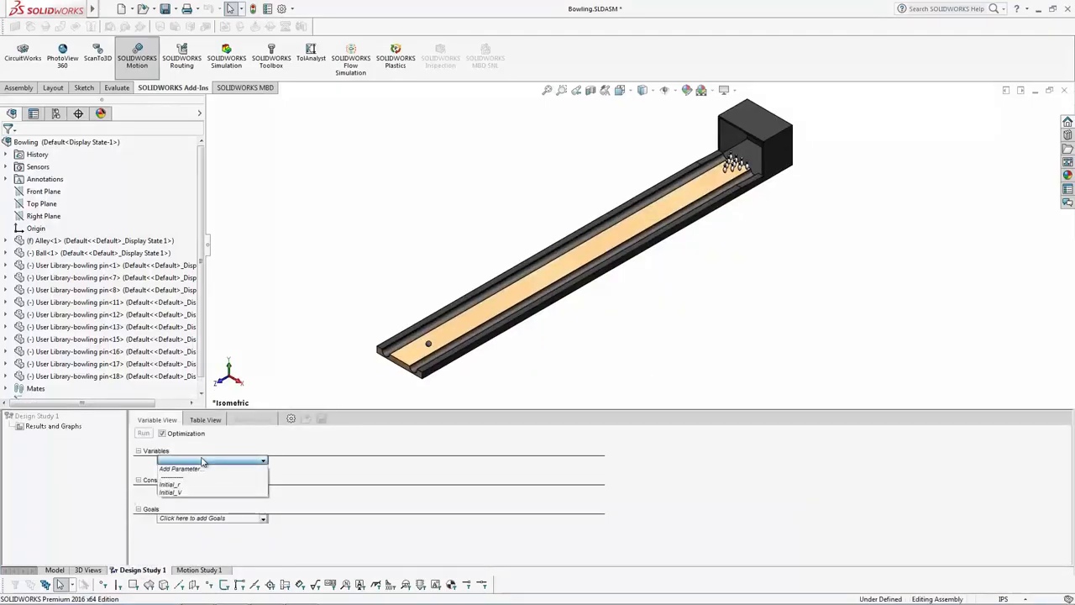
mouse_move(181, 494)
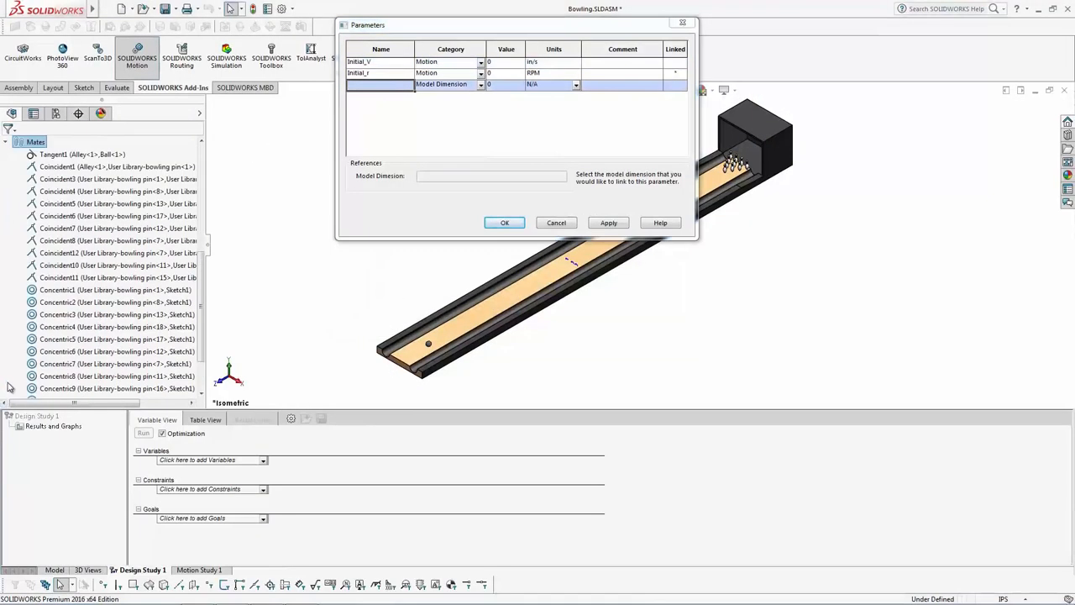
Add a model-dimension parameter 'Offset' linked to the ball's distance dimension and confirm it.
left_click(84, 376)
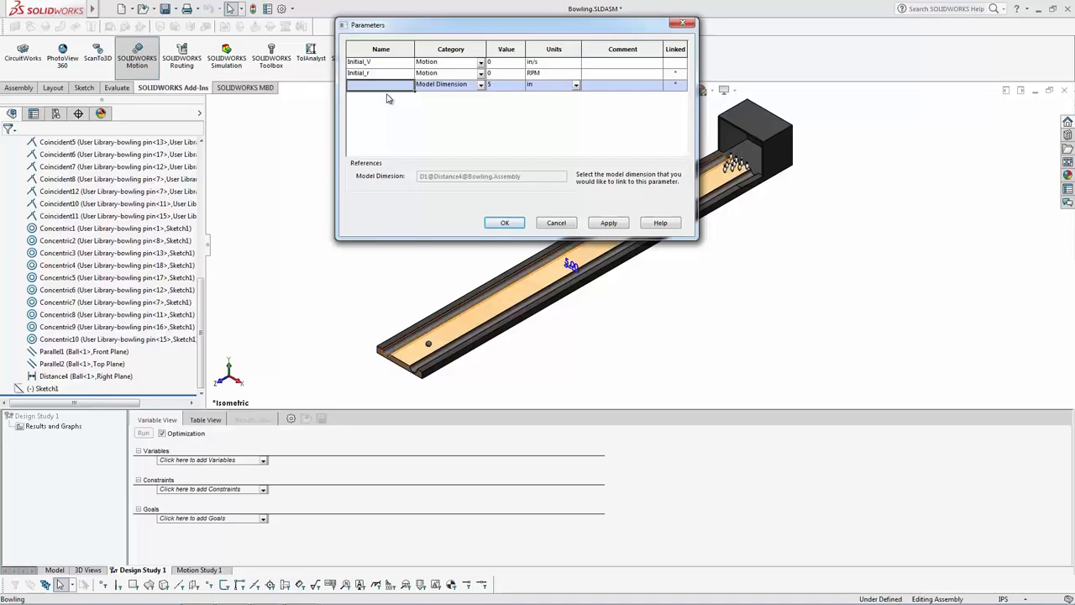
type("Offset")
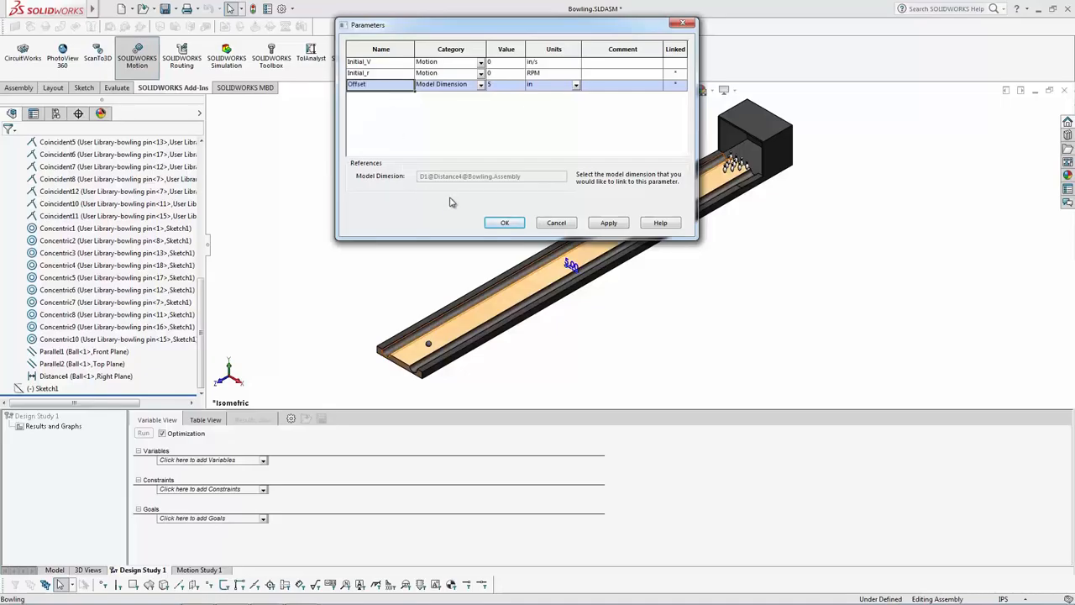
left_click(504, 222)
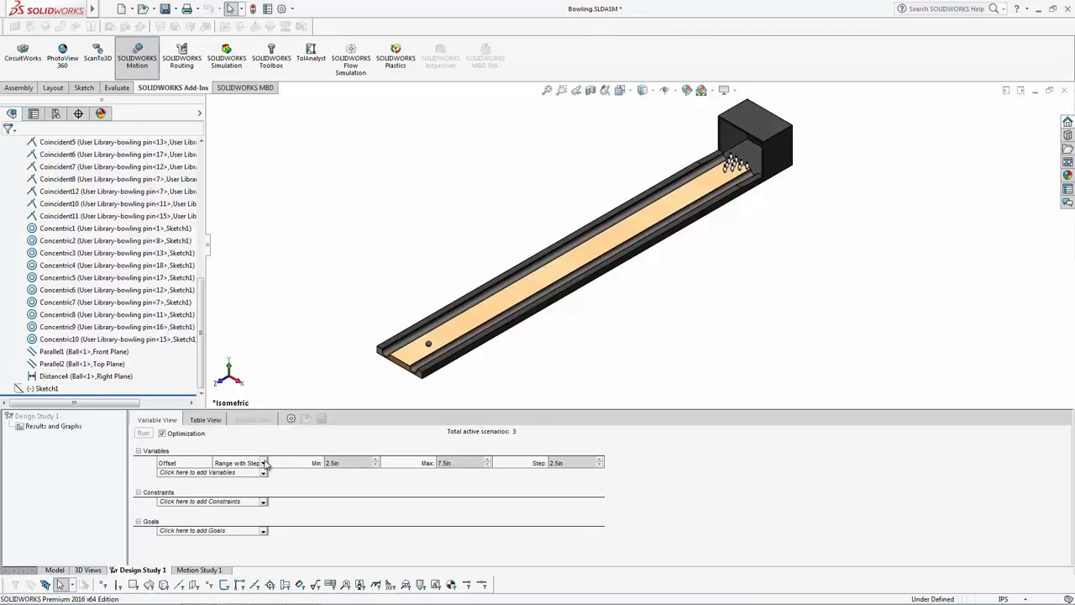
Add a Sensor10 constraint with condition 'is greater than' 0 in for Motion Study 1.
left_click(263, 464)
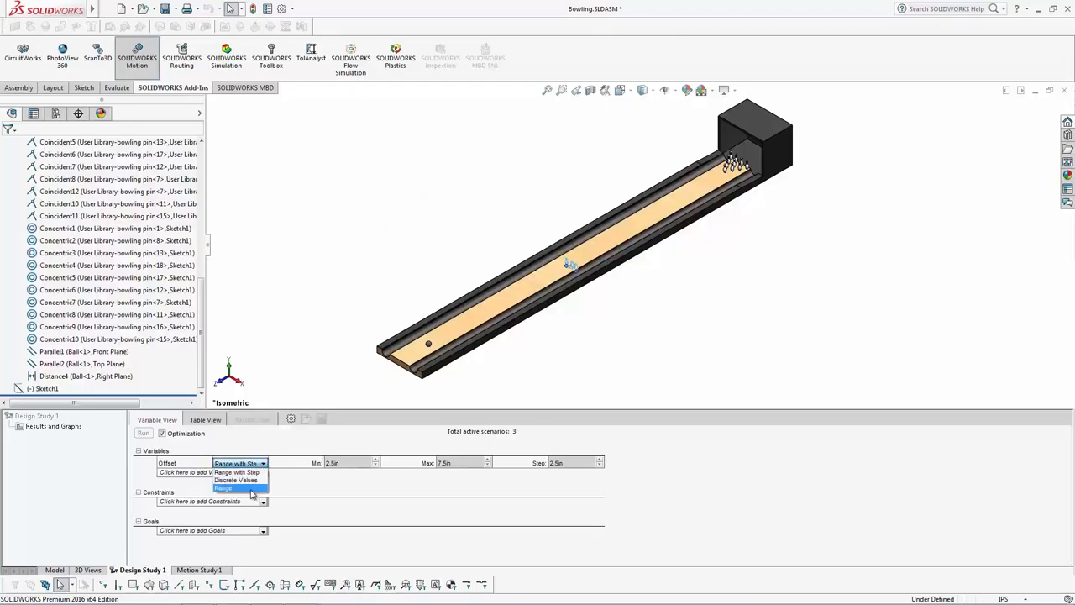
left_click(210, 501)
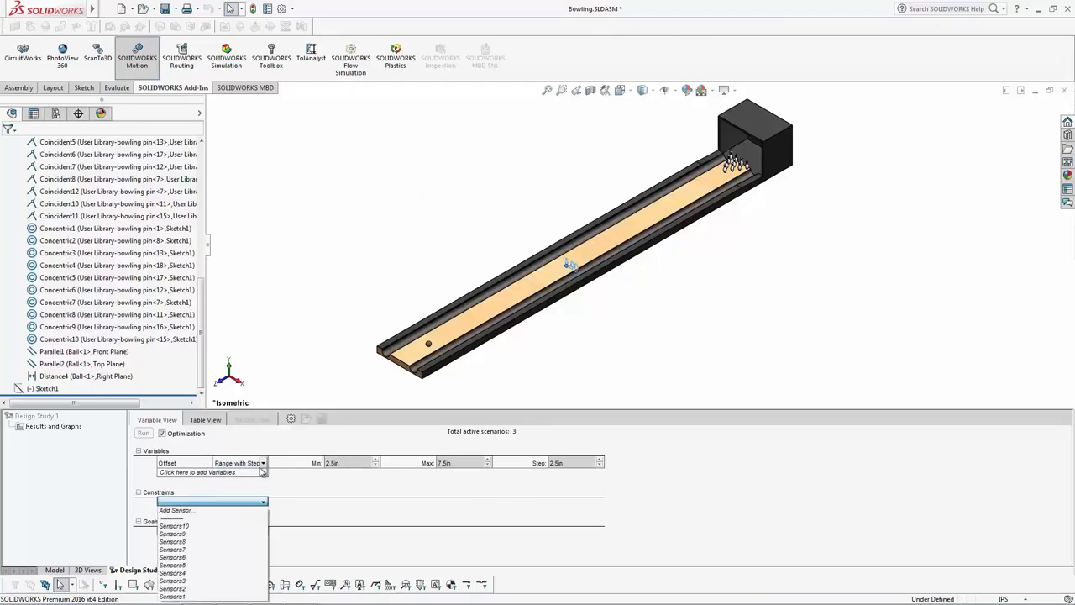
mouse_move(176, 596)
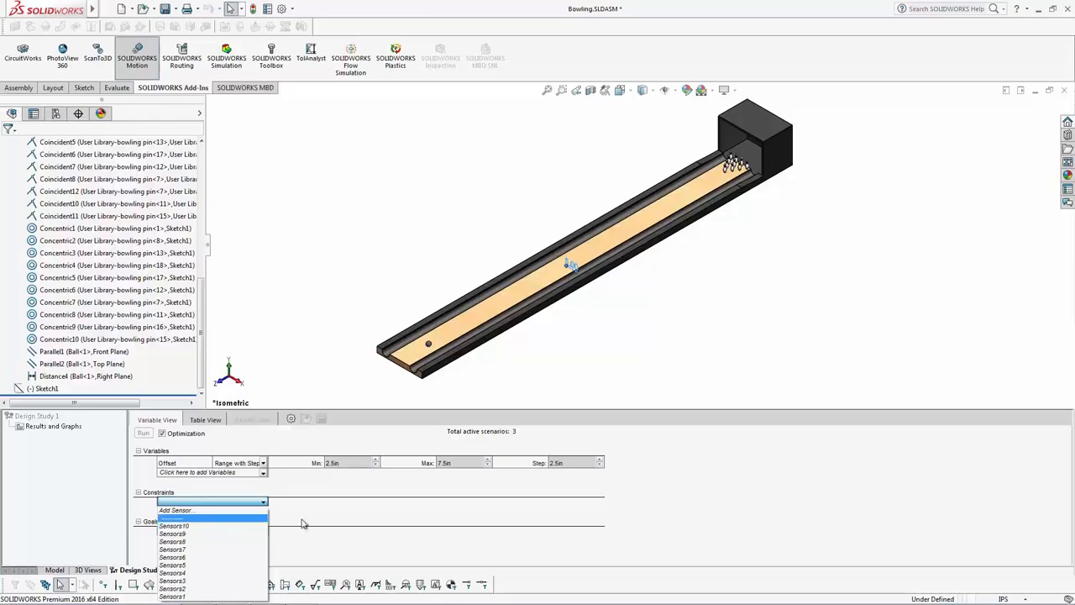
mouse_move(261, 481)
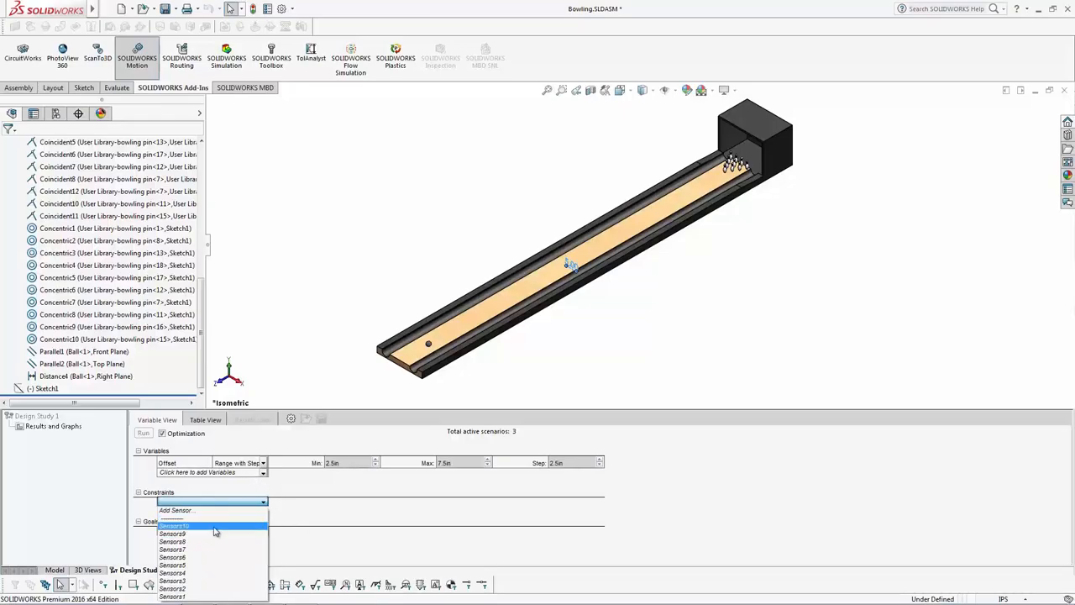
left_click(174, 526)
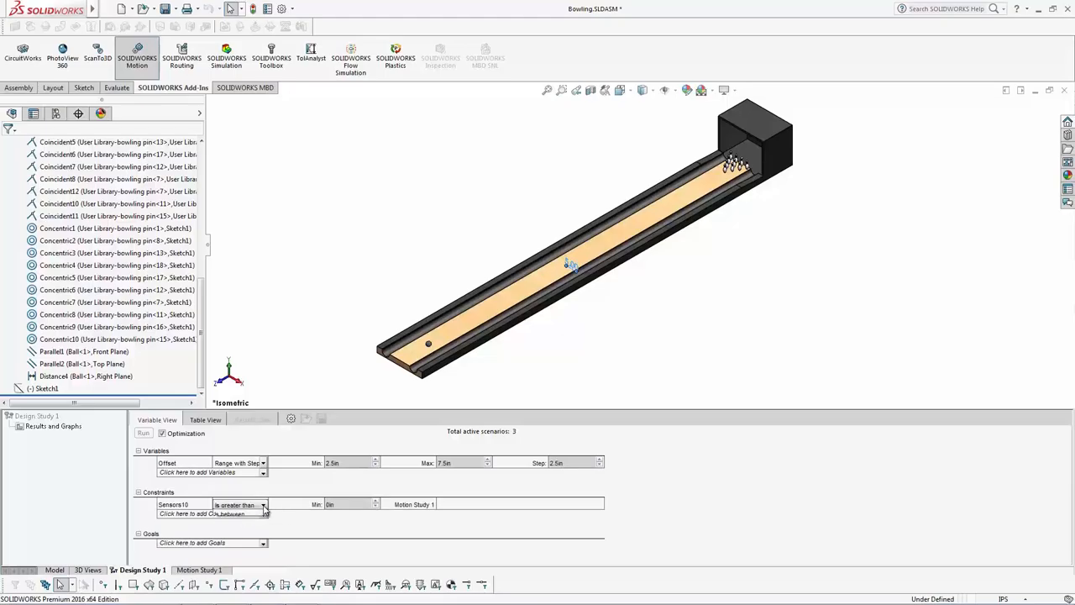
left_click(264, 504)
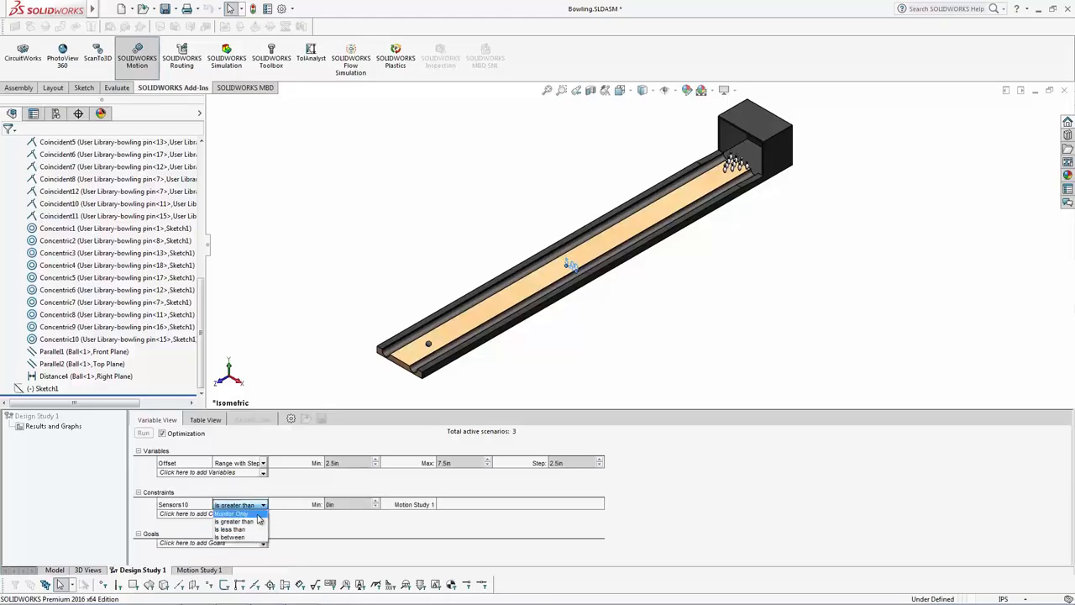
left_click(235, 521)
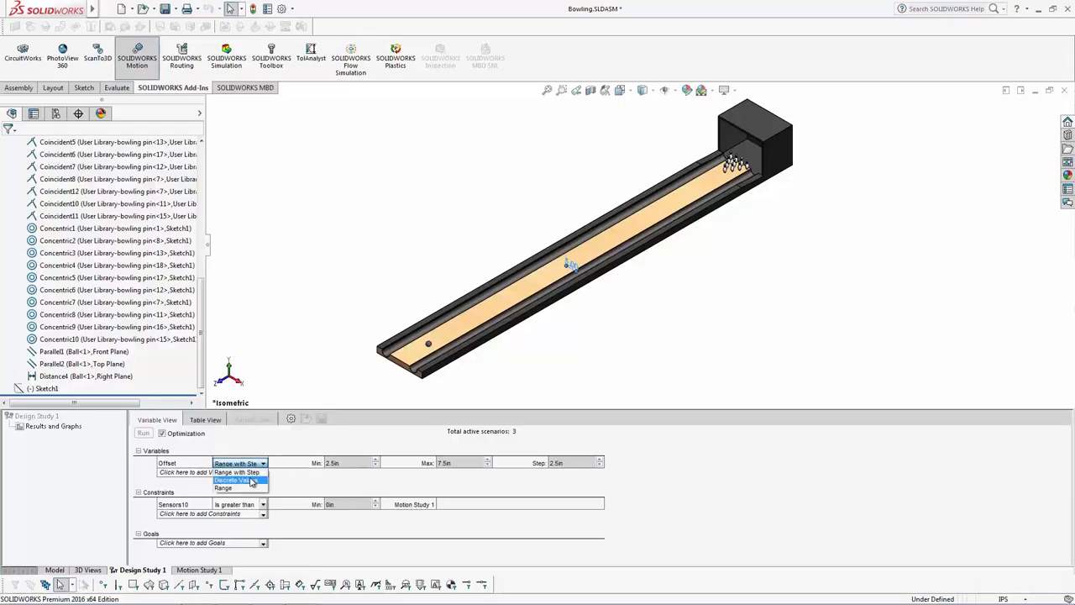
mouse_move(242, 487)
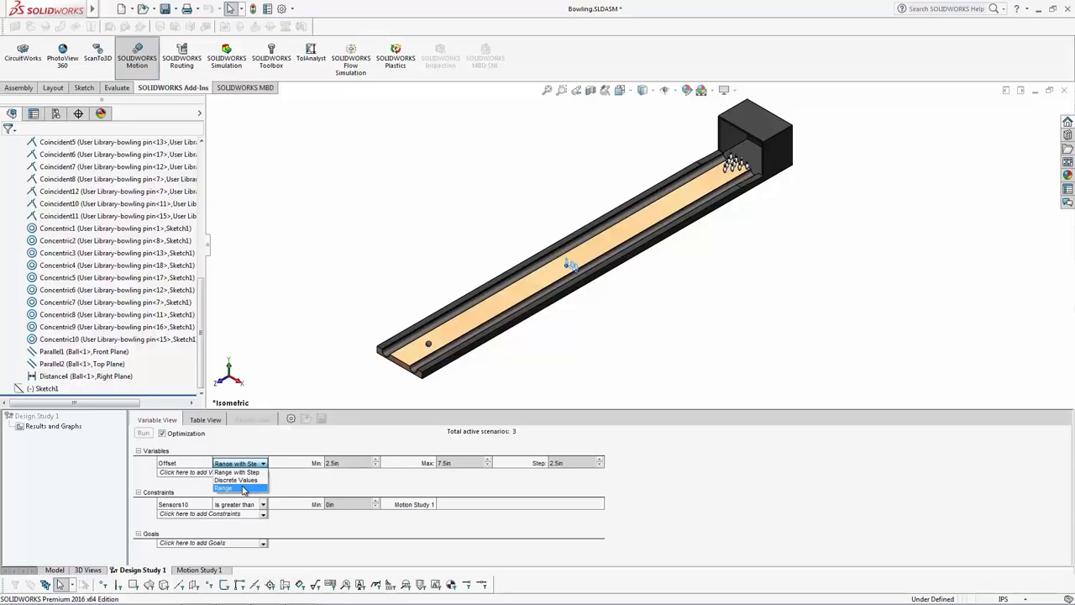
Keep Offset as a stepped range and preview the generated scenarios table.
left_click(236, 472)
type("15")
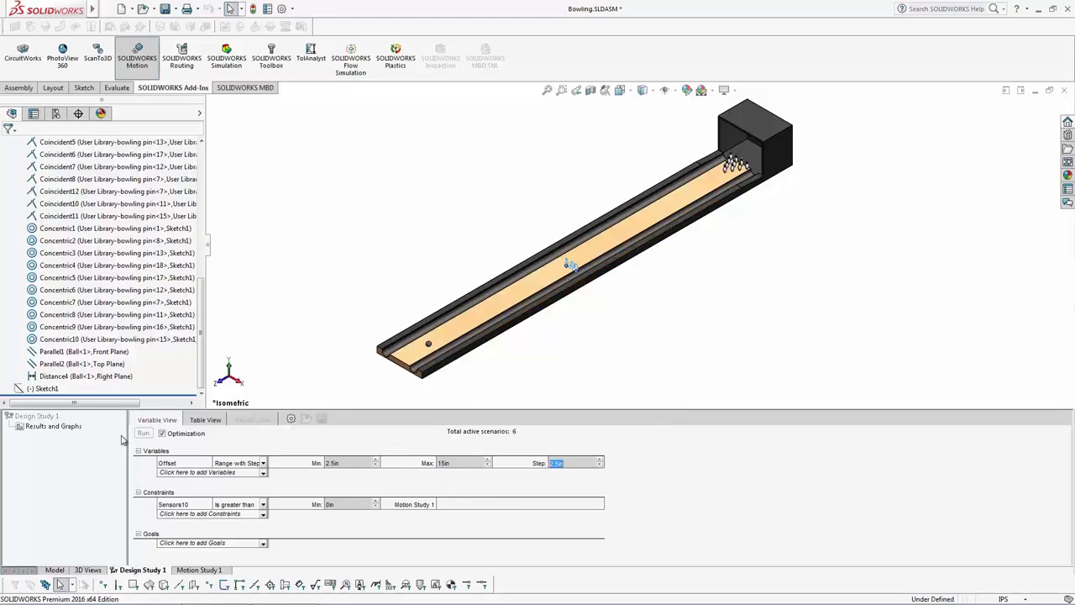
left_click(205, 420)
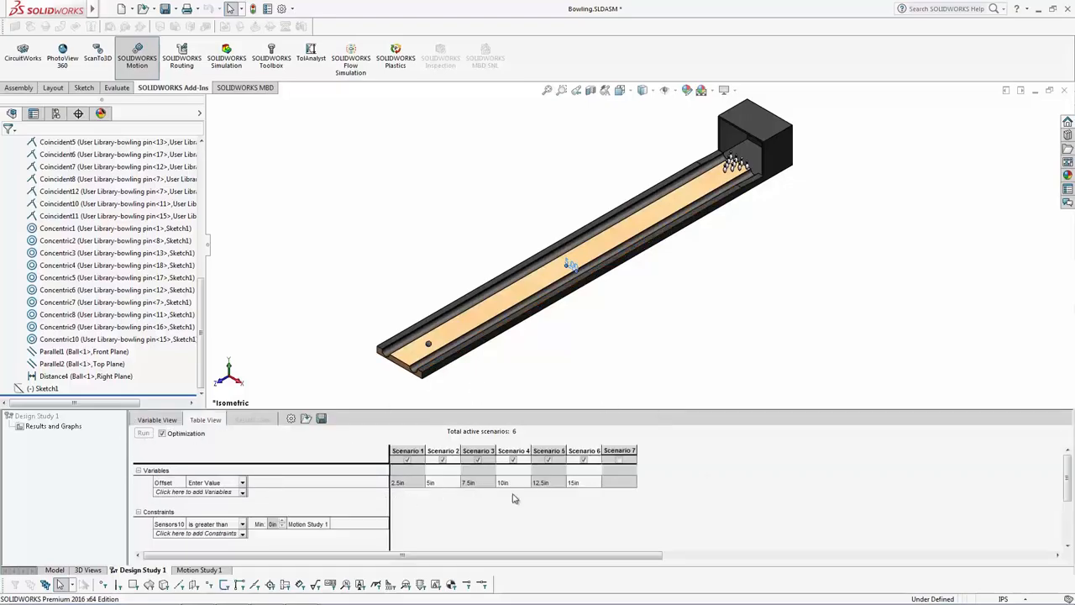
left_click(158, 420)
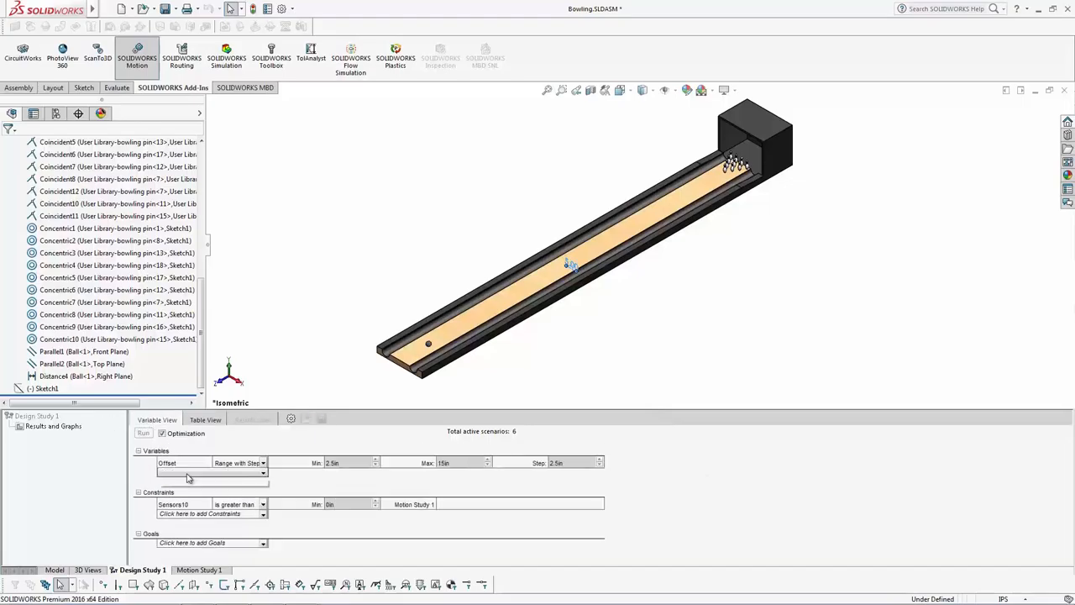
Add initial spin as a second variable ranging 0–200 RPM, giving 54 scenarios in Table View.
left_click(210, 473)
type("25")
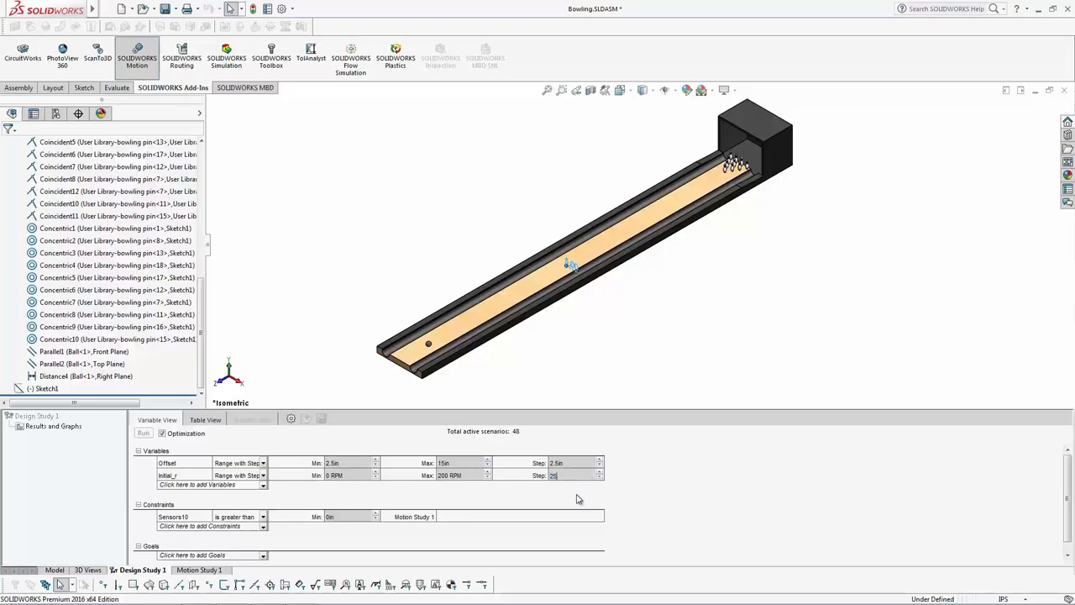
left_click(205, 420)
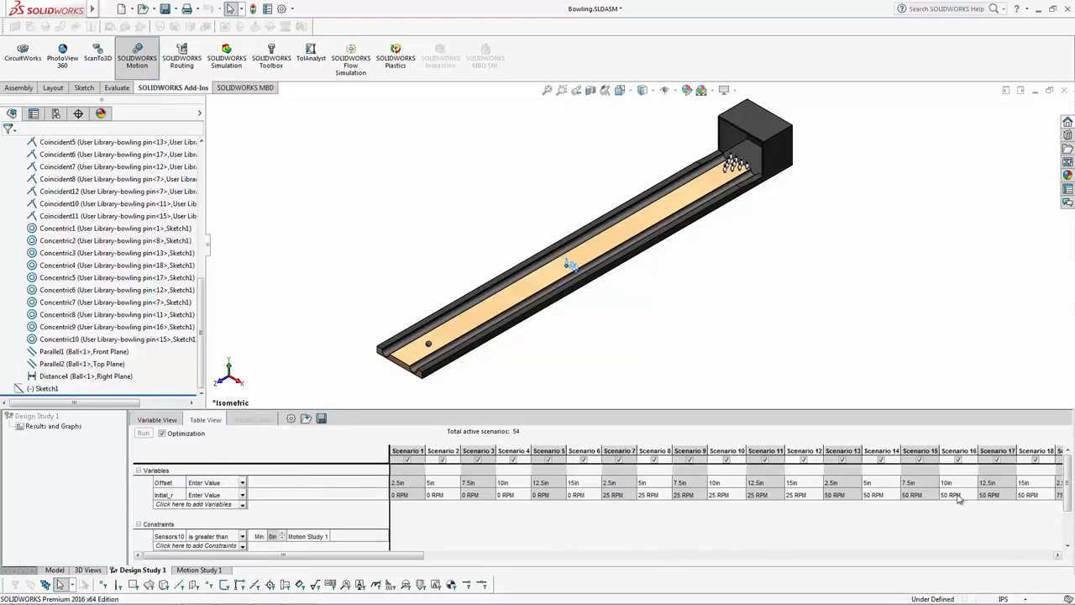
scroll("right", 3)
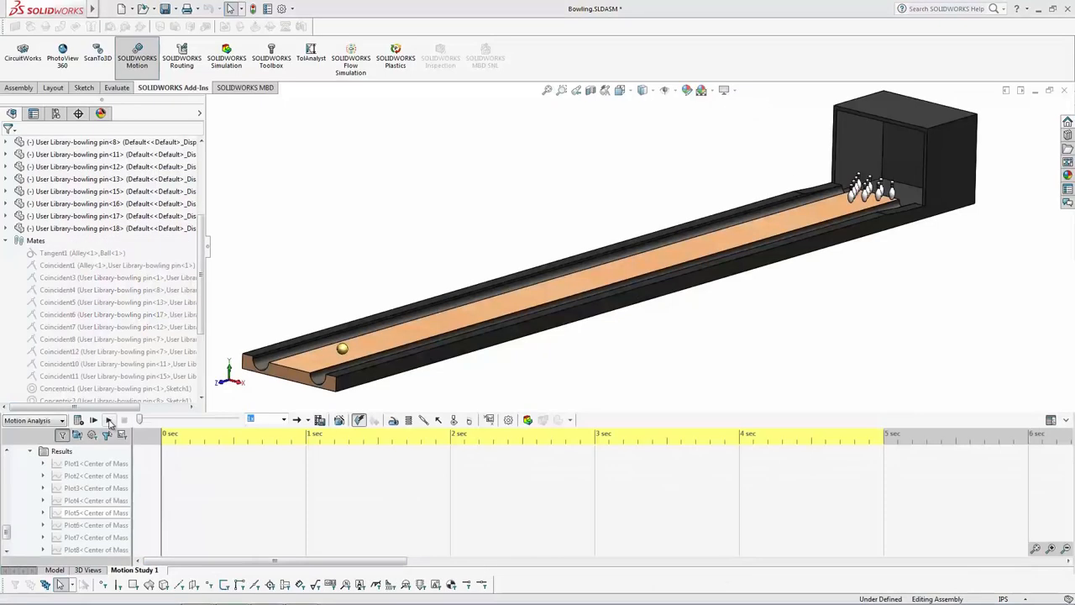
View the alley from the front and calculate Motion Study 1.
left_click(94, 420)
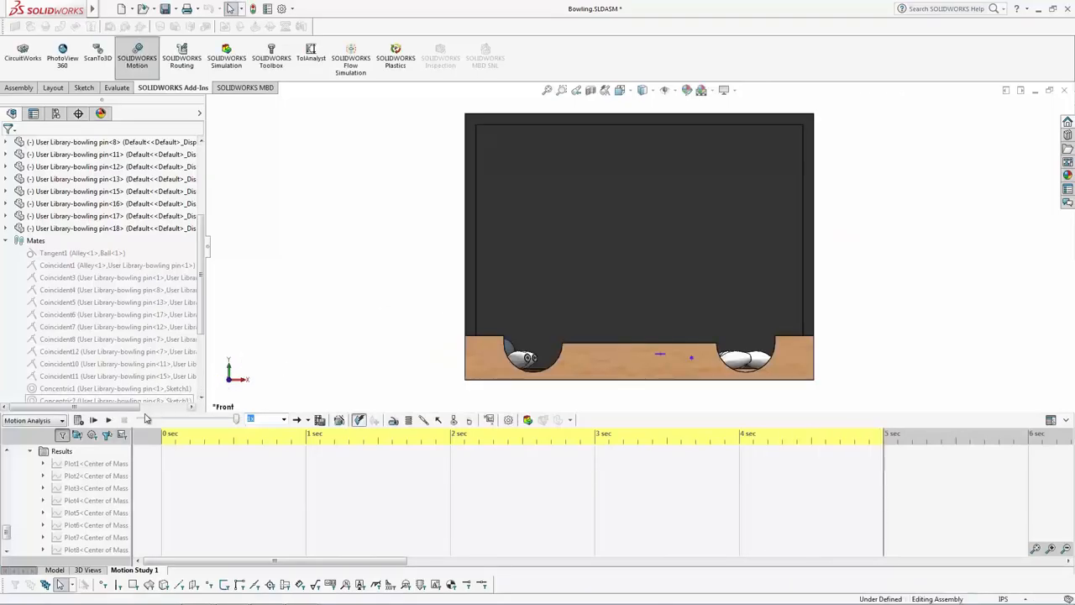
left_click(95, 420)
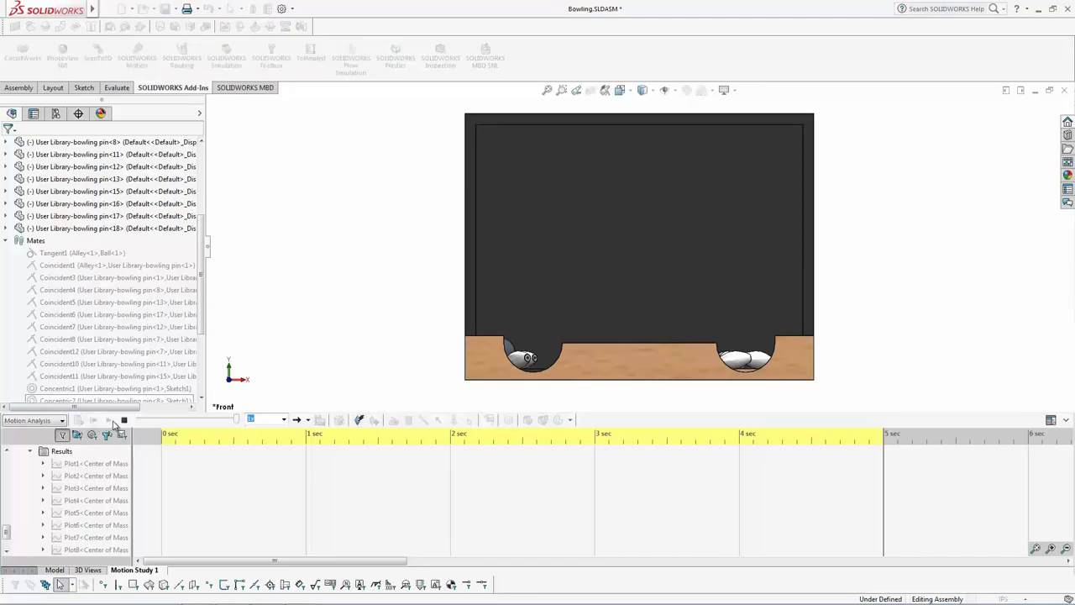